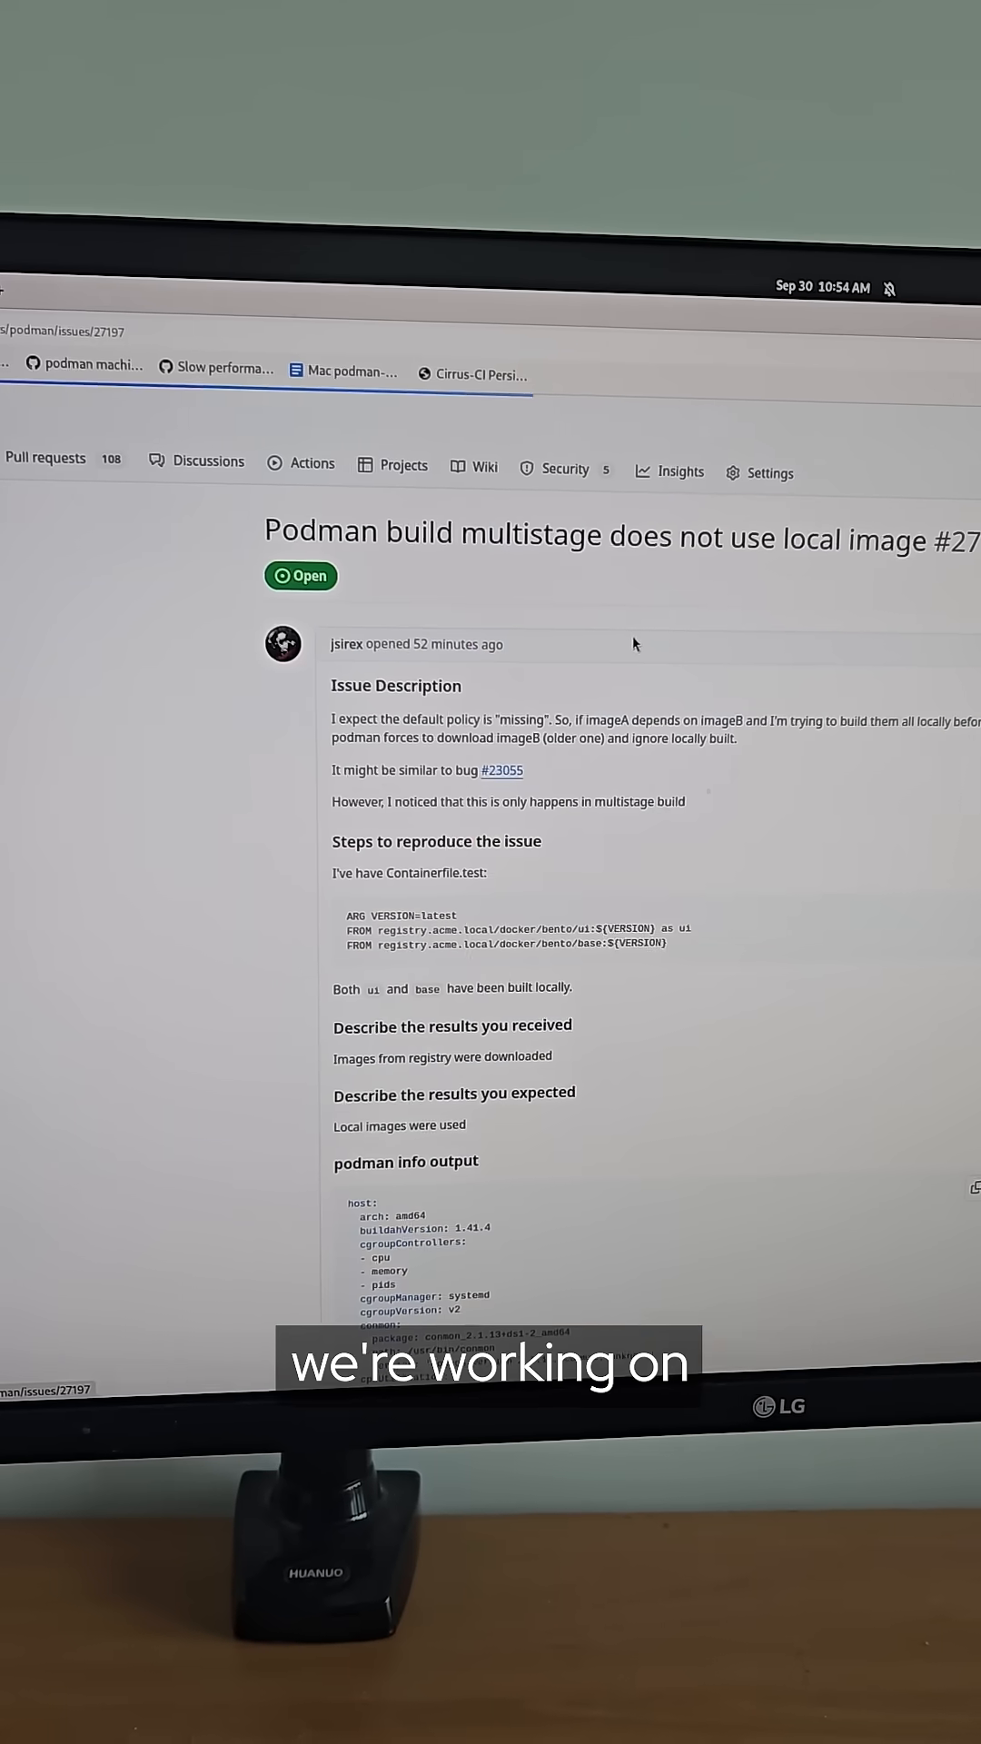
scroll("down", 3)
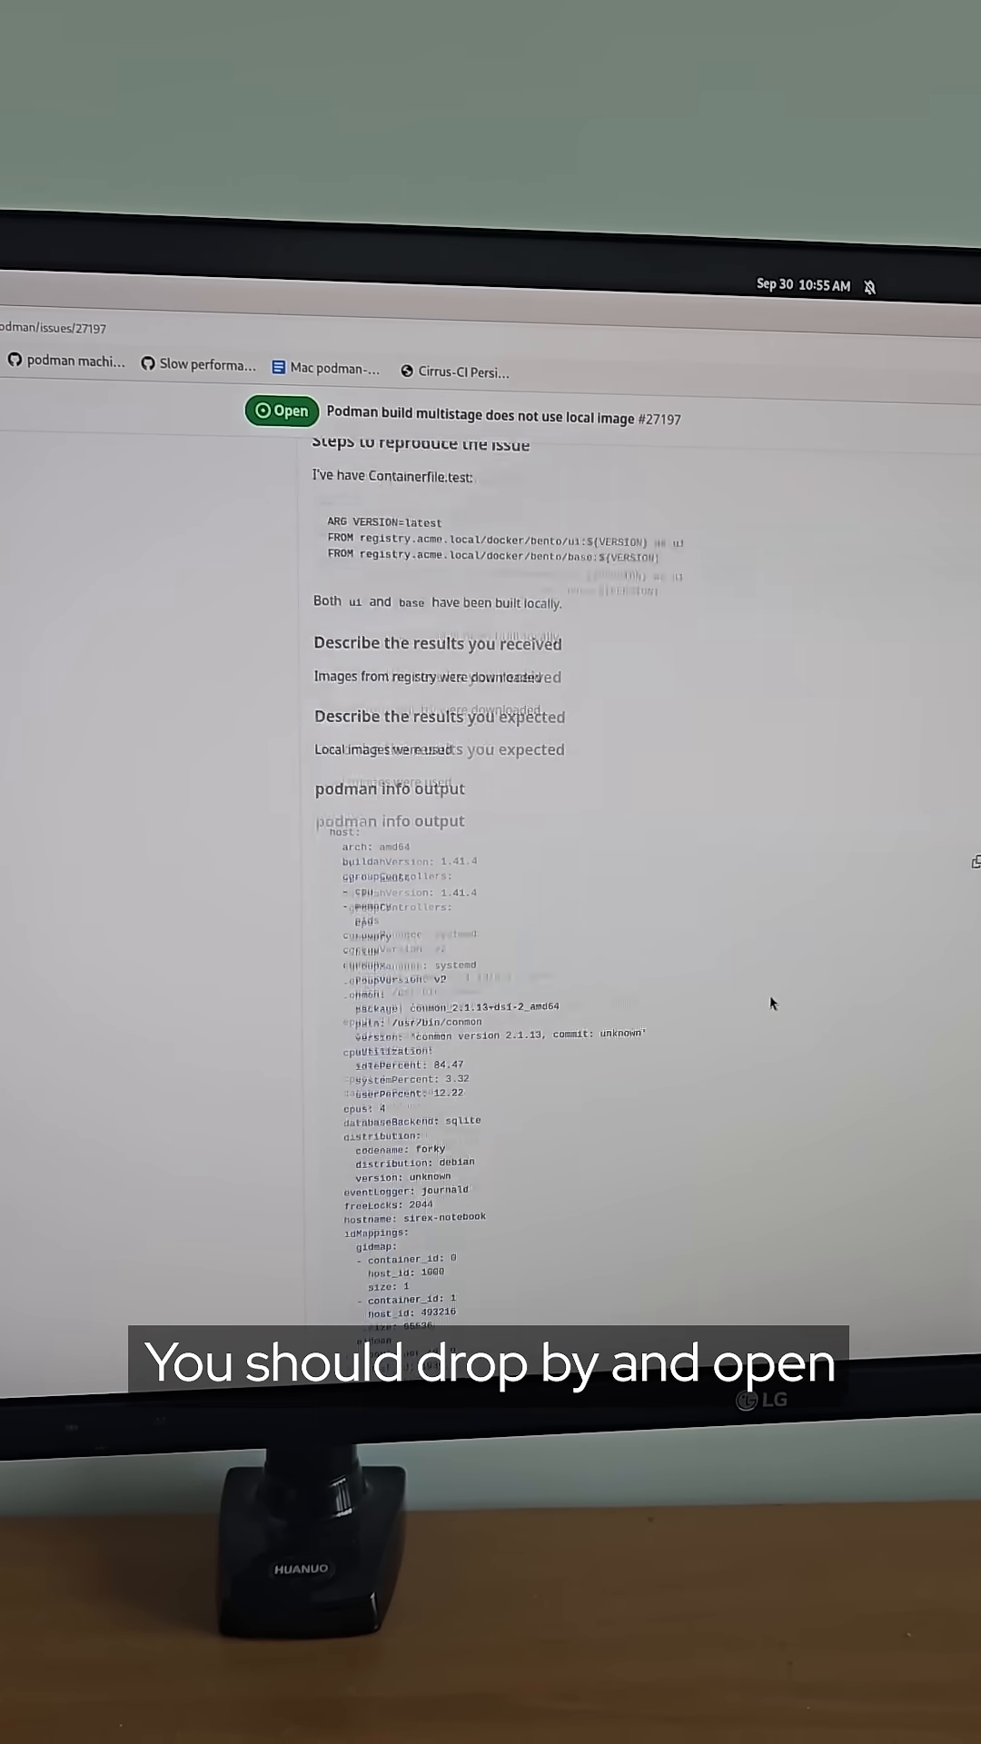
scroll("down", 3)
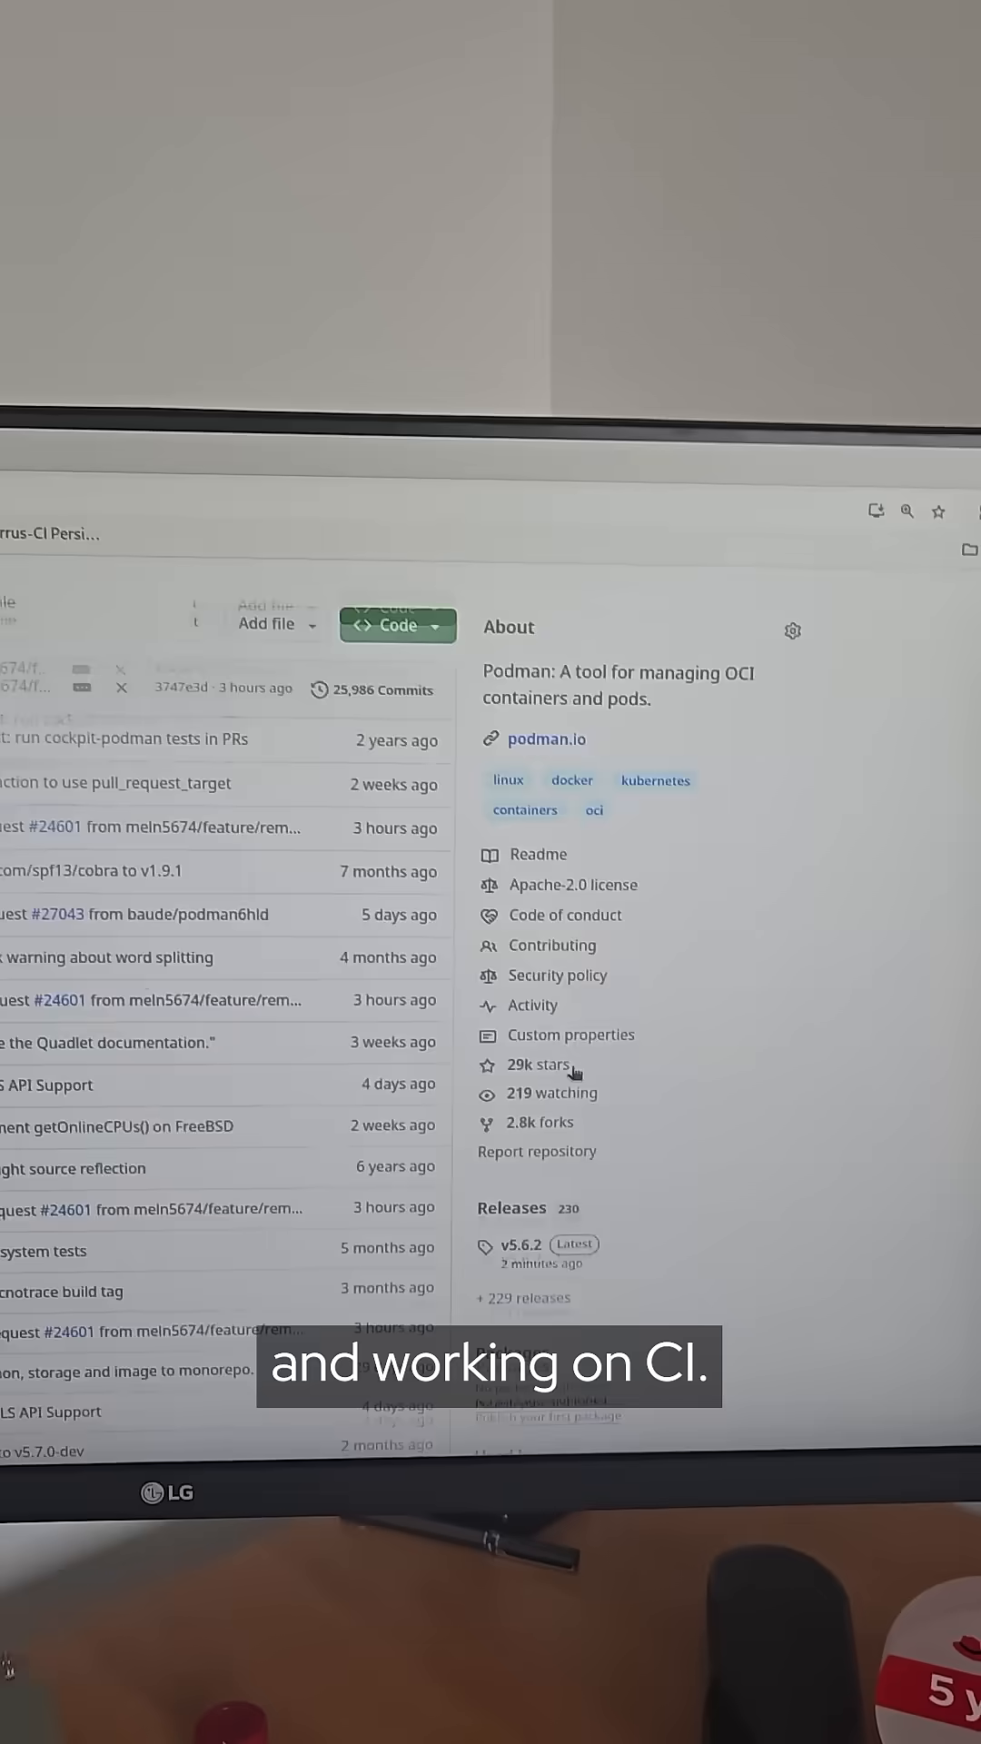
scroll("down", 3)
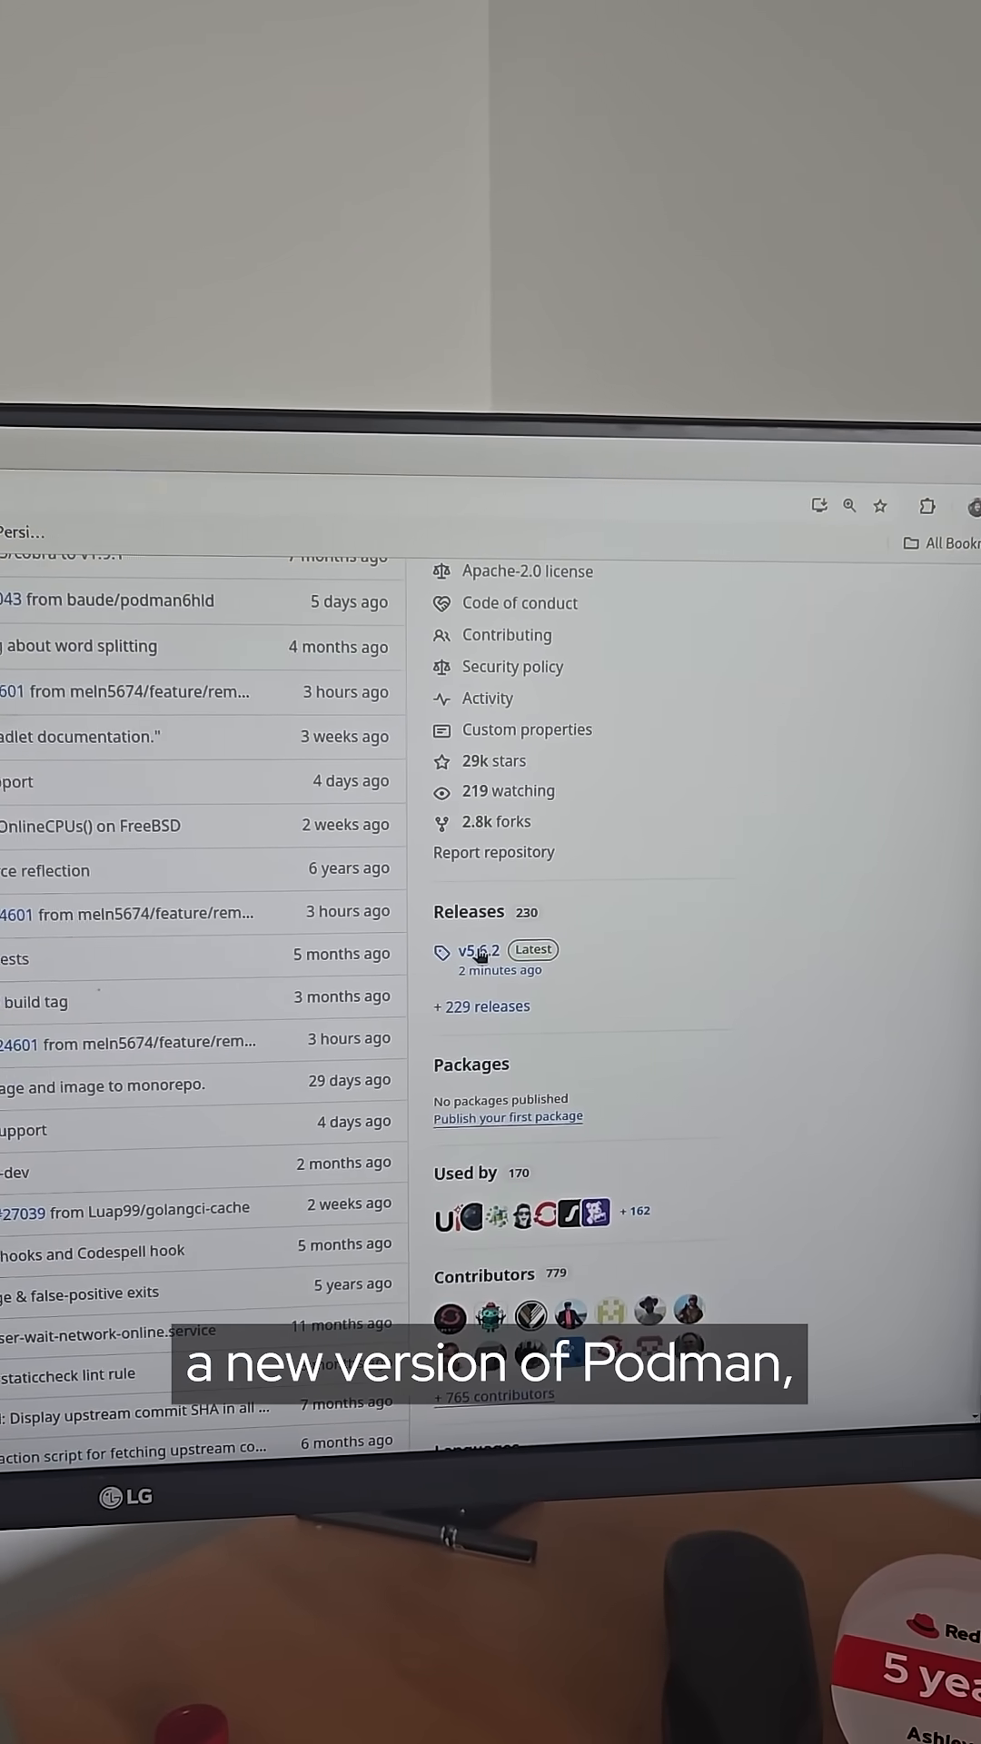